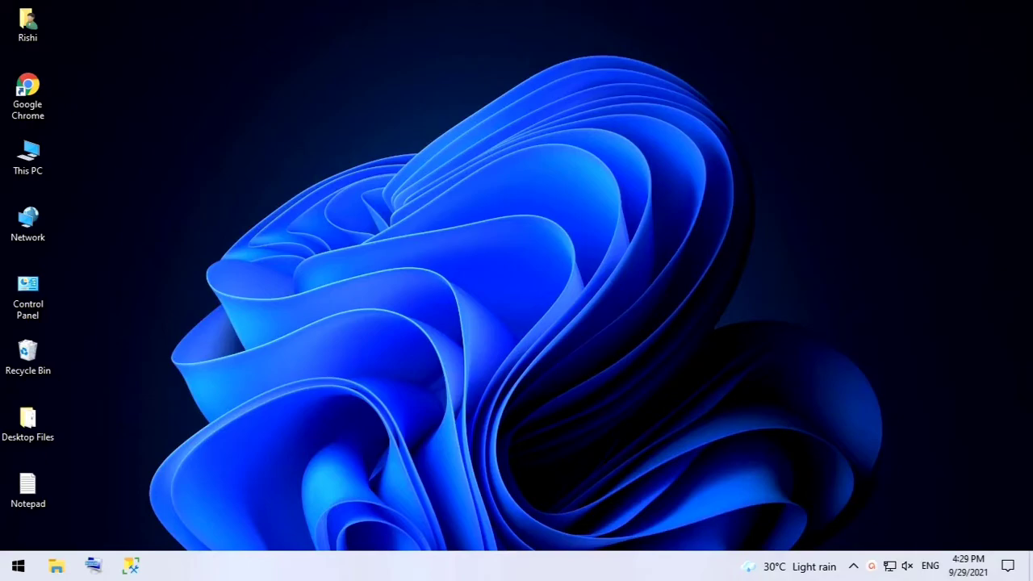
{"action": "mouse_move", "coordinate": [234, 155]}
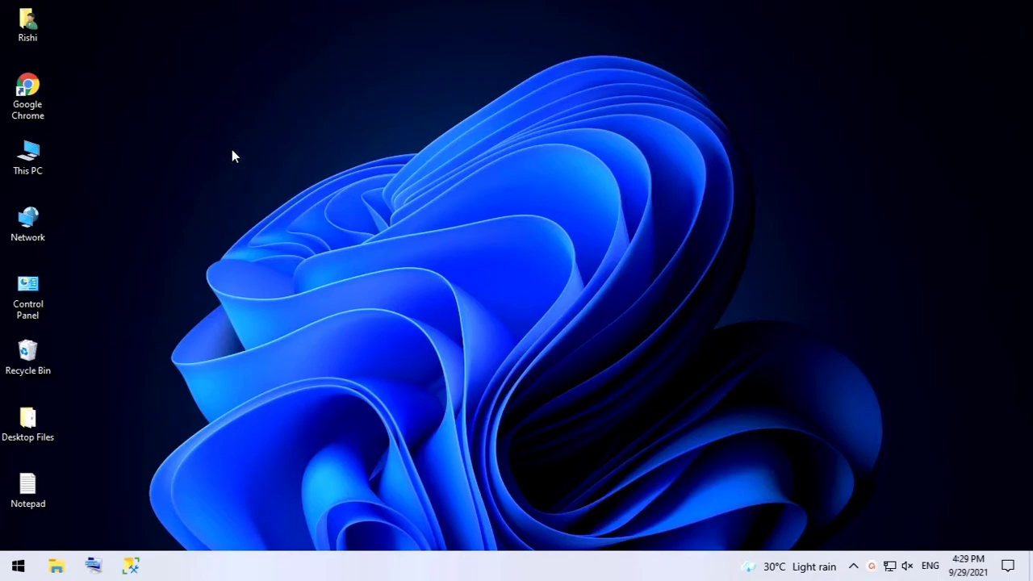
Step: Launch Chrome and search Google for 'power bi desktop report server download'
{"action": "left_click", "coordinate": [28, 95]}
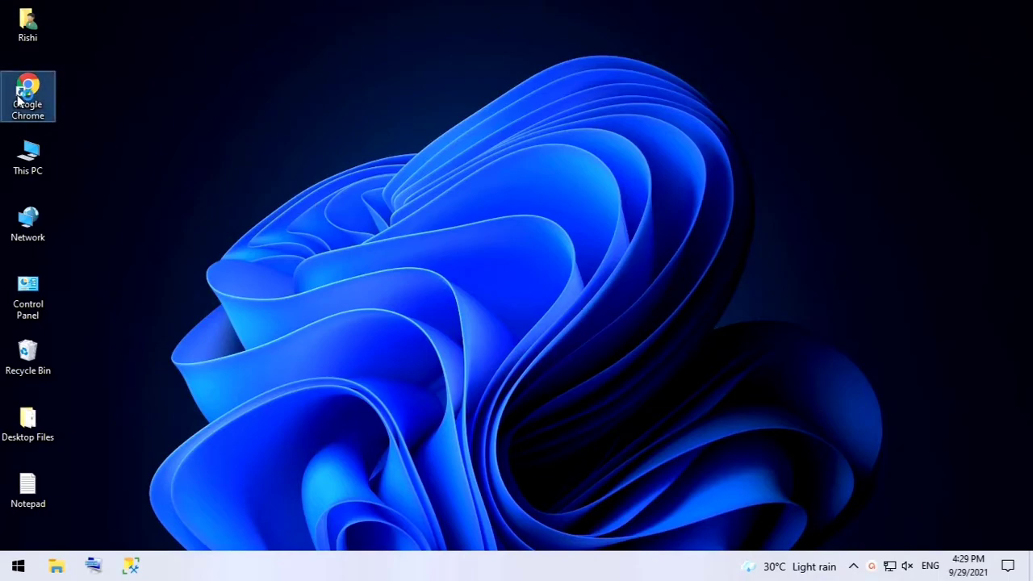
{"action": "double_click", "coordinate": [28, 96]}
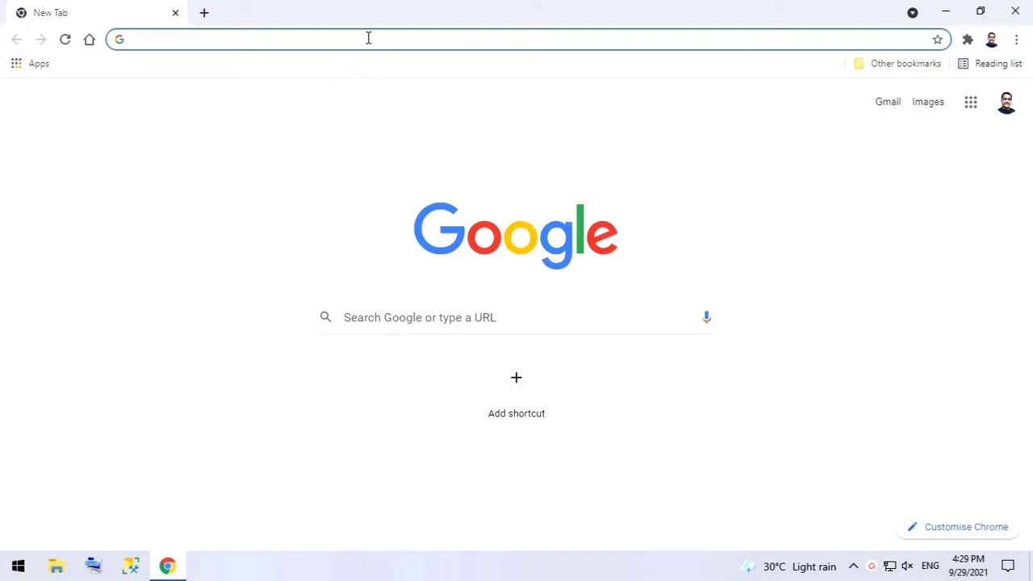
{"action": "left_click", "coordinate": [368, 39]}
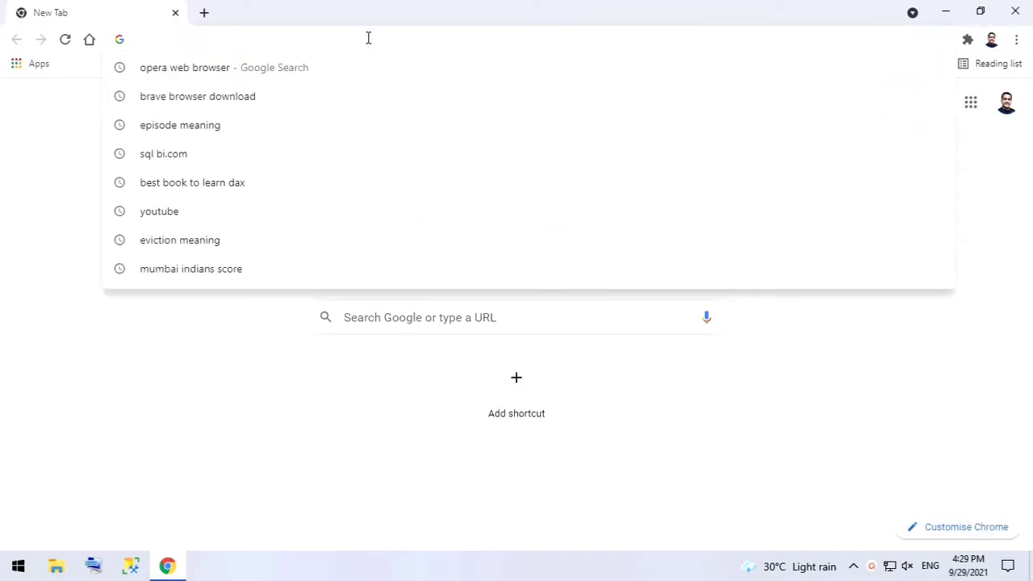
{"action": "type", "text": "power bi desktop report server download"}
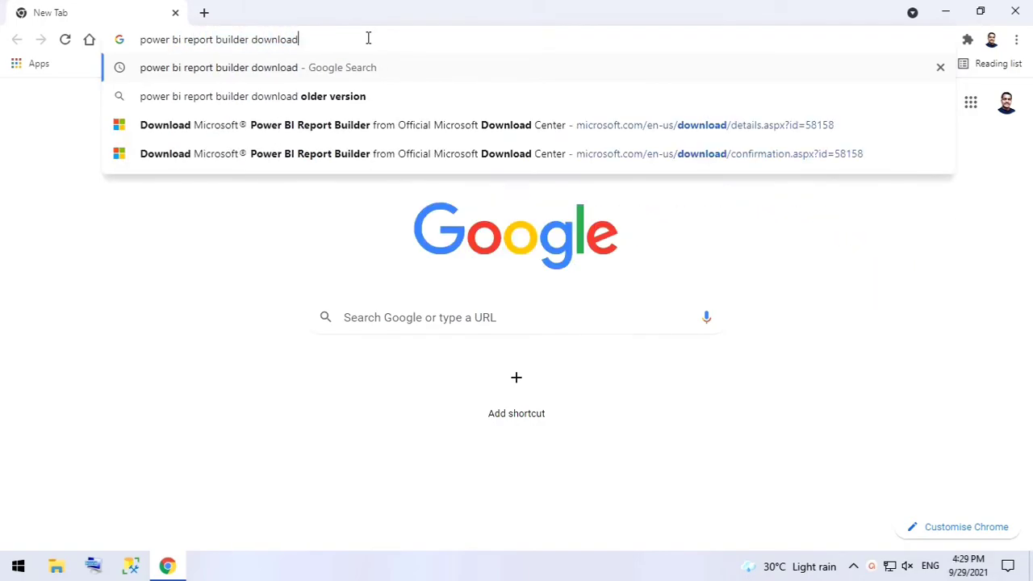
{"action": "key", "text": "Return"}
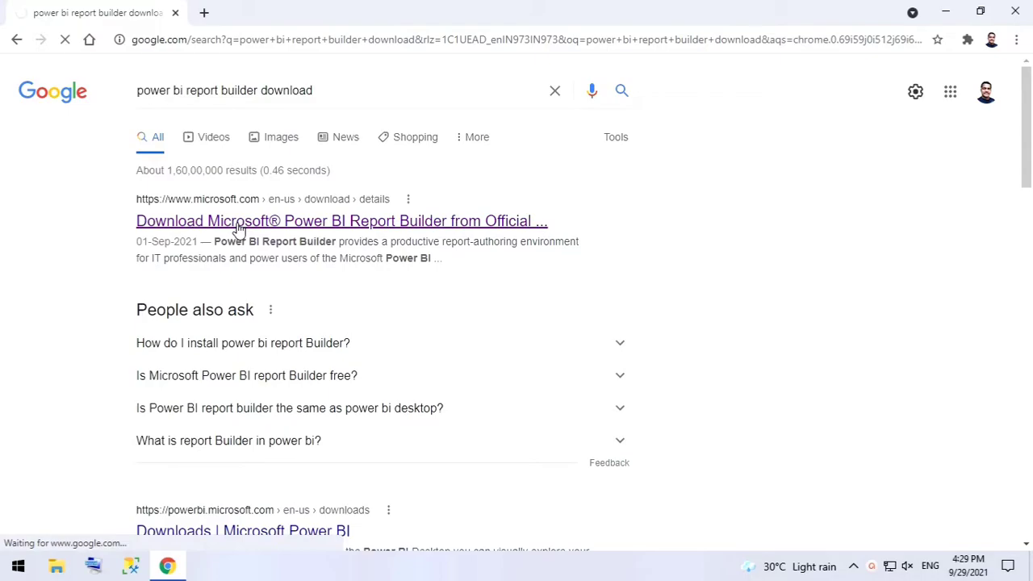
Step: Open Microsoft's Power BI Report Builder download page and expand its Details section
{"action": "left_click", "coordinate": [341, 220]}
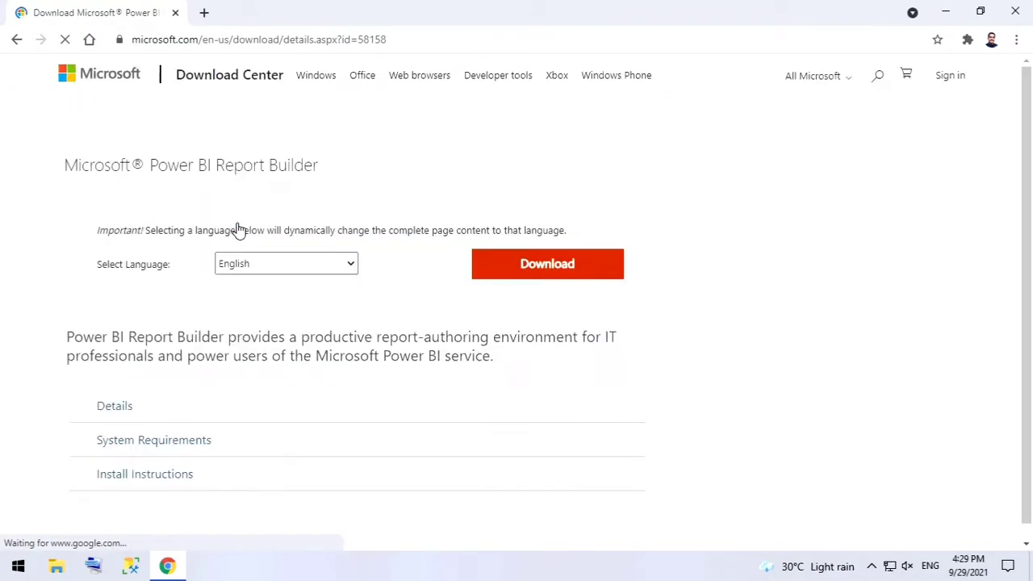
{"action": "scroll", "scroll_direction": "up", "scroll_amount": 3}
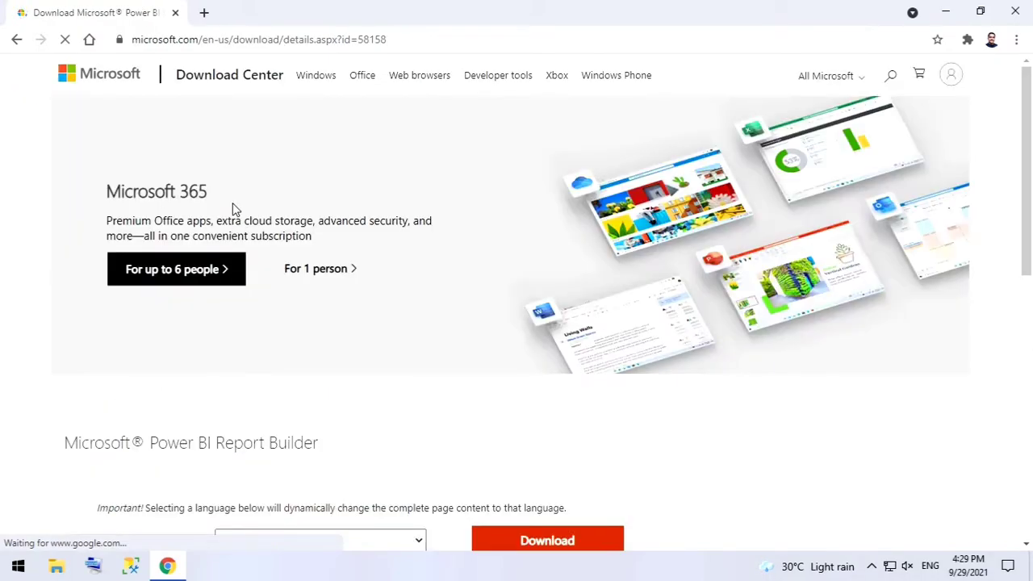
{"action": "scroll", "scroll_direction": "down", "scroll_amount": 3}
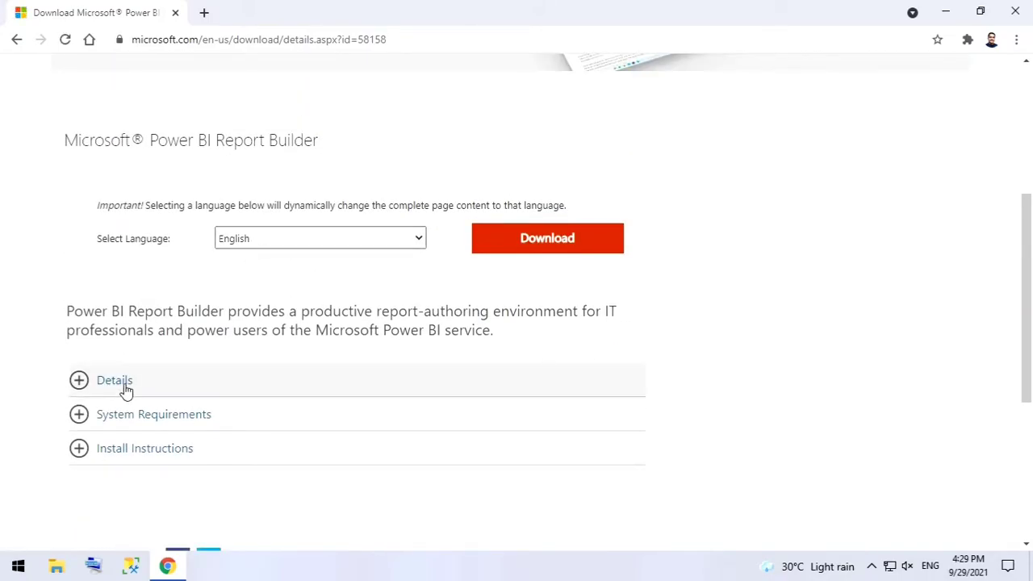
{"action": "left_click", "coordinate": [115, 380]}
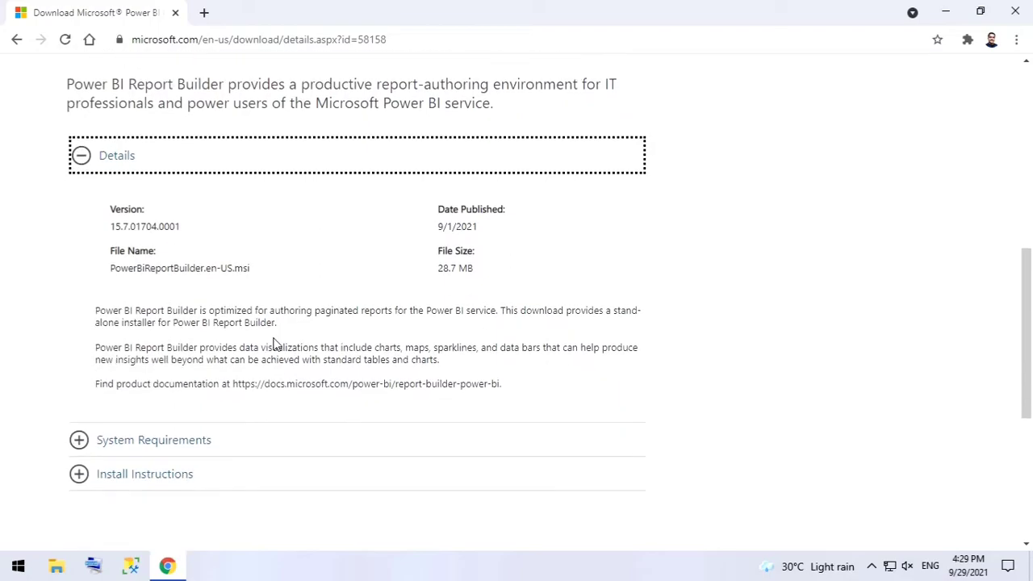
{"action": "double_click", "coordinate": [179, 263]}
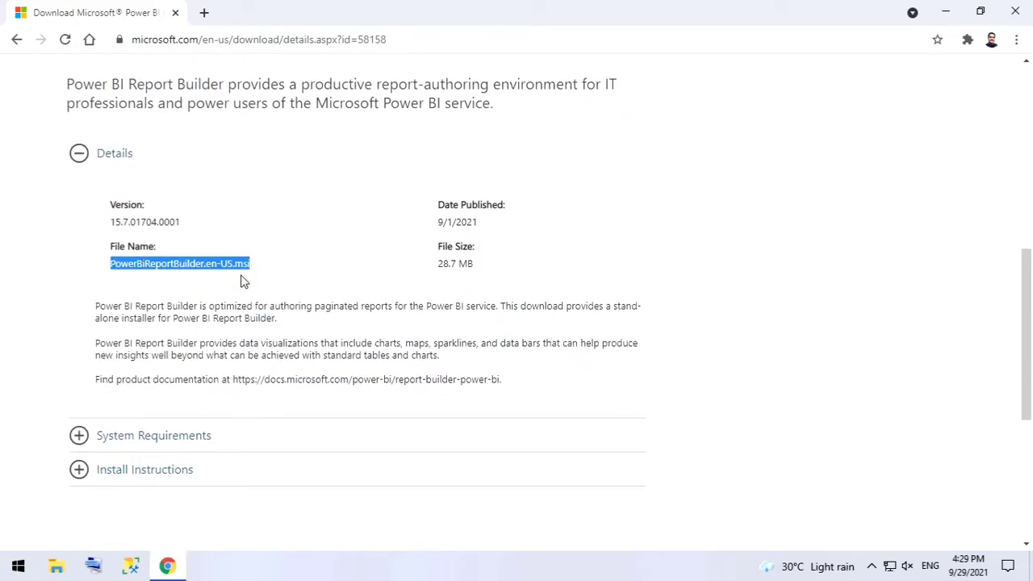
Step: Expand the System Requirements section, then scroll back up to the Download button
{"action": "left_click", "coordinate": [153, 435]}
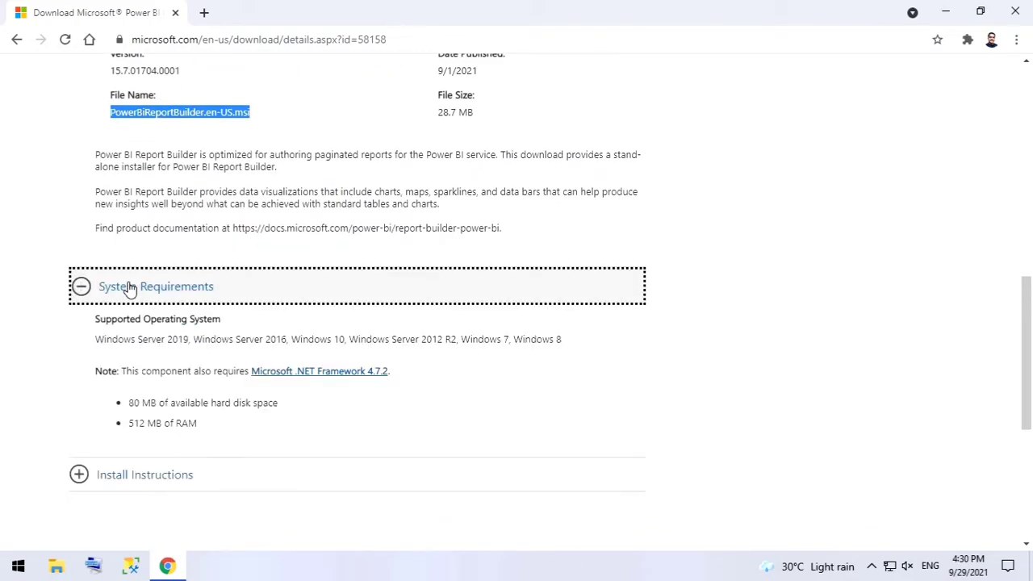
{"action": "scroll", "scroll_direction": "down", "scroll_amount": 3}
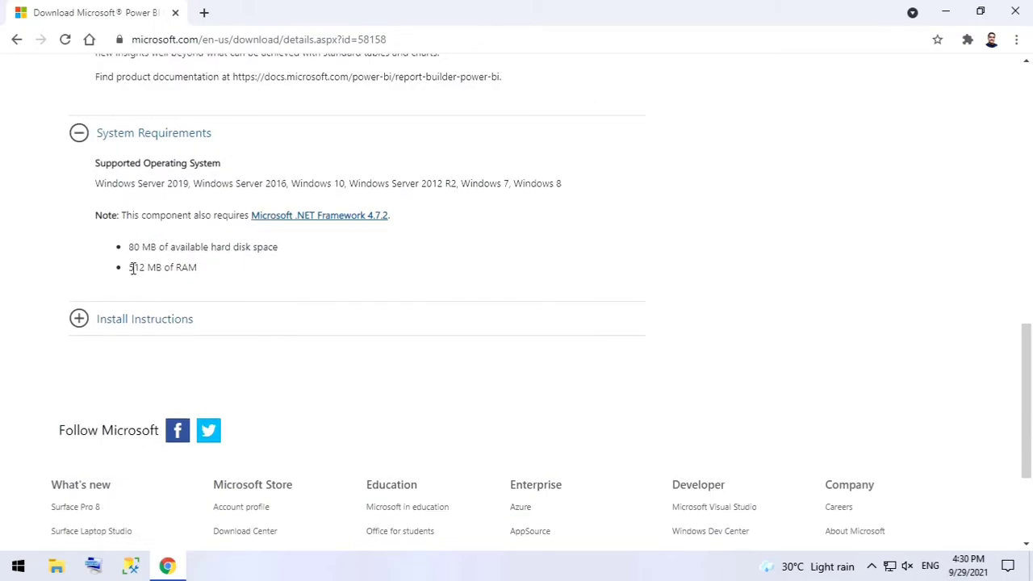
{"action": "mouse_move", "coordinate": [229, 270]}
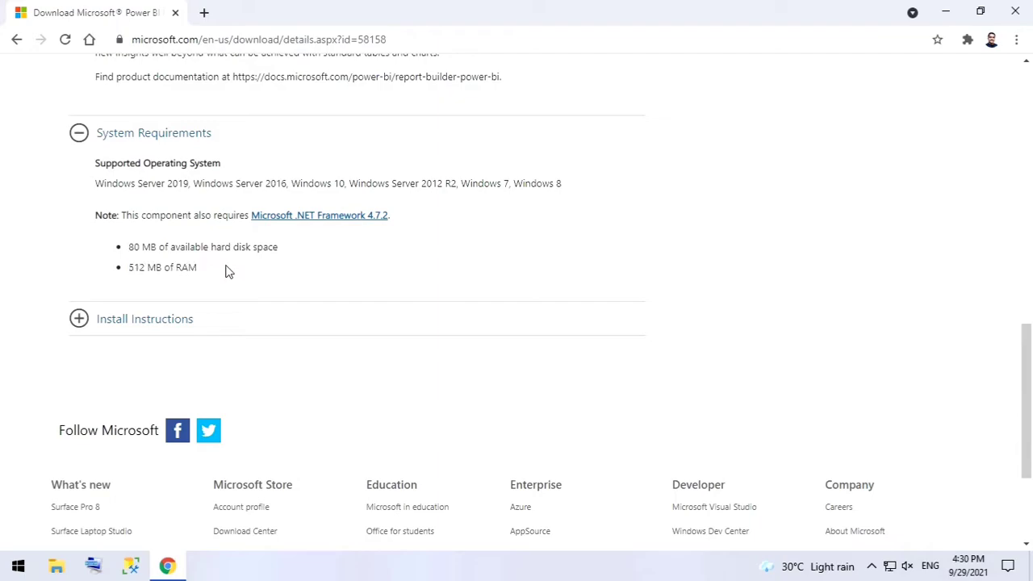
{"action": "mouse_move", "coordinate": [119, 267]}
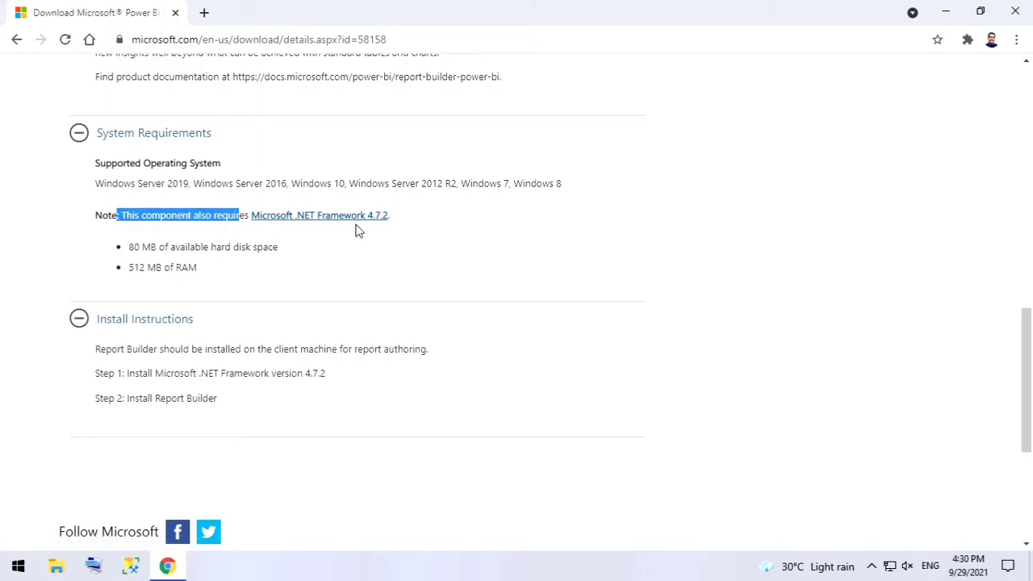
{"action": "scroll", "scroll_direction": "up", "scroll_amount": 3}
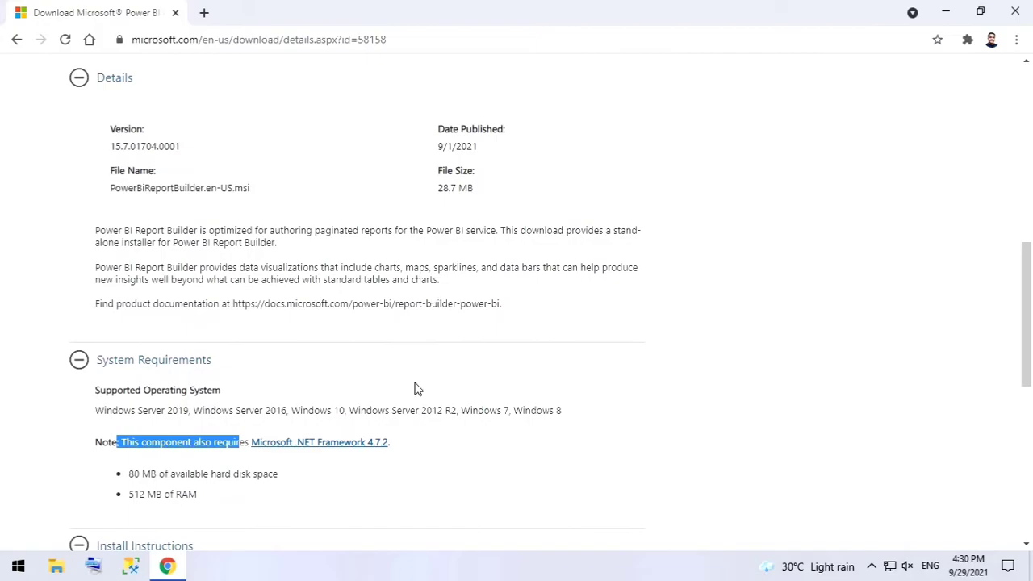
{"action": "scroll", "scroll_direction": "up", "scroll_amount": 3}
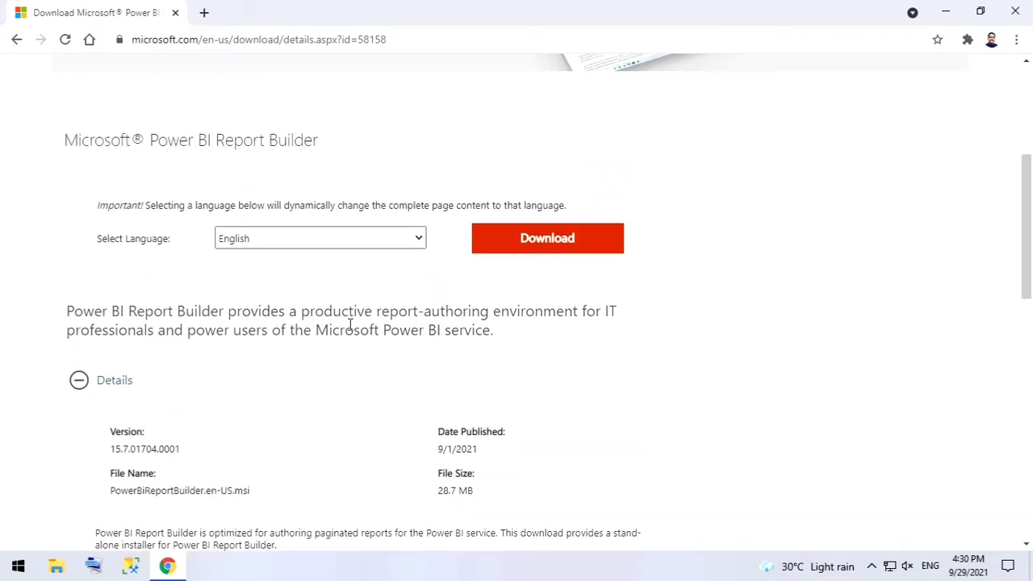
{"action": "scroll", "scroll_direction": "up", "scroll_amount": 3}
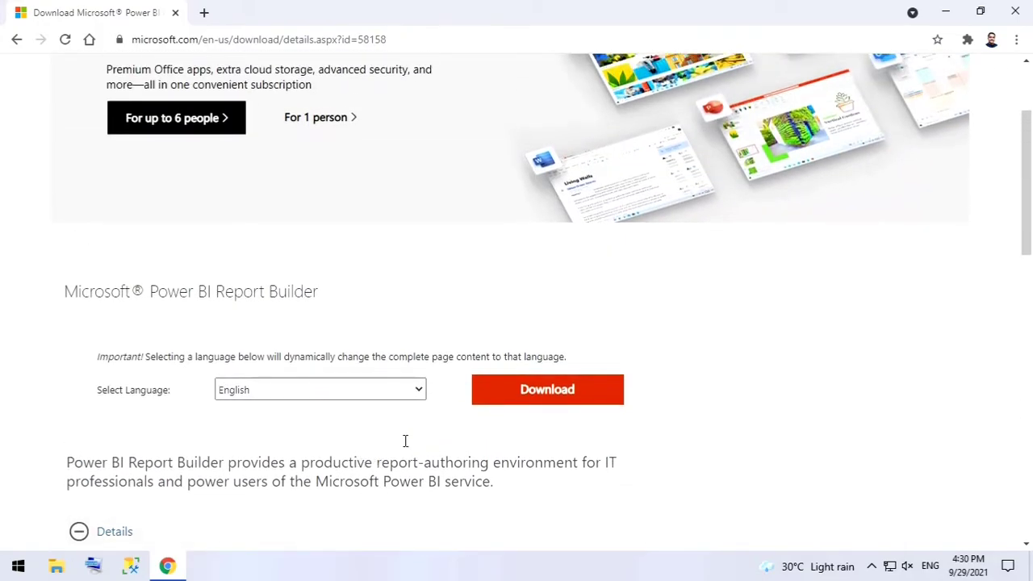
Step: Download the Power BI Report Builder .msi installer and return to the confirmation message
{"action": "left_click", "coordinate": [547, 389]}
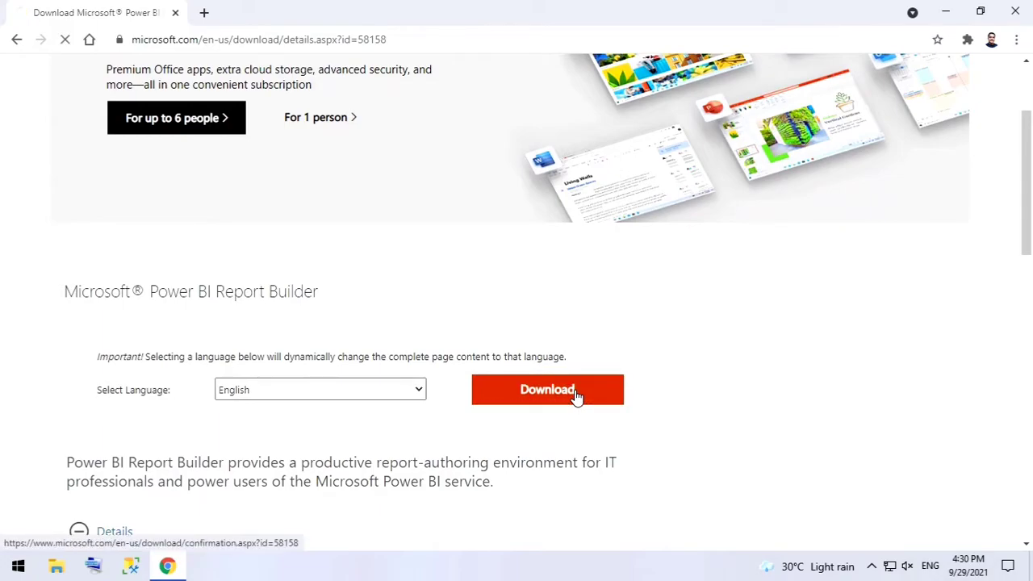
{"action": "left_click", "coordinate": [547, 389]}
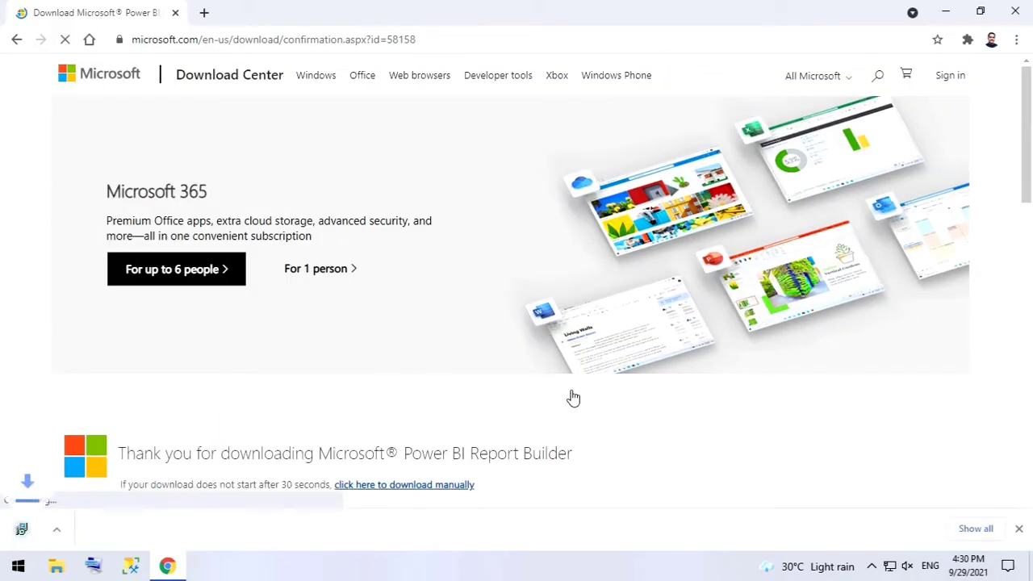
{"action": "scroll", "scroll_direction": "down", "scroll_amount": 3}
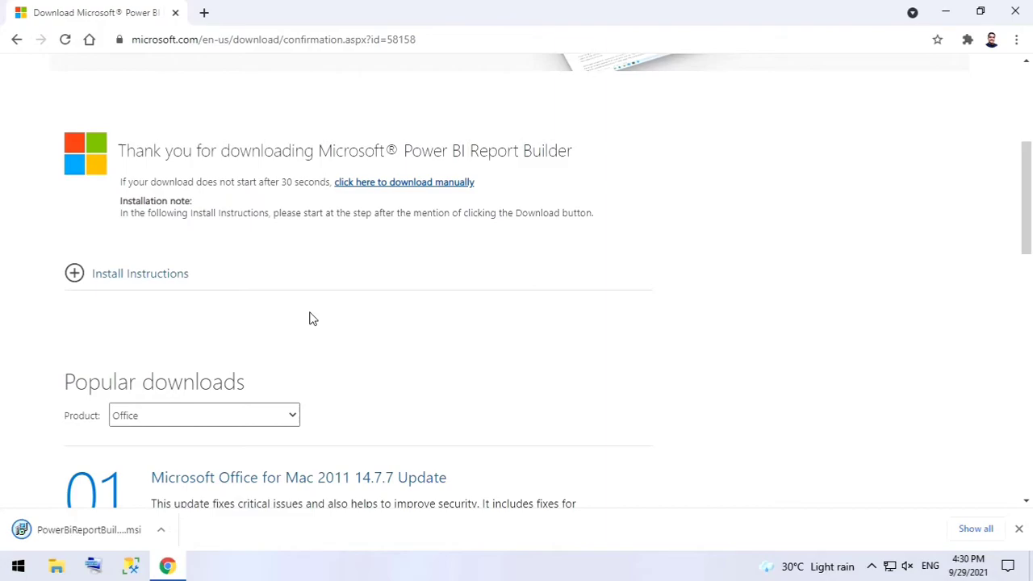
{"action": "scroll", "scroll_direction": "down", "scroll_amount": 3}
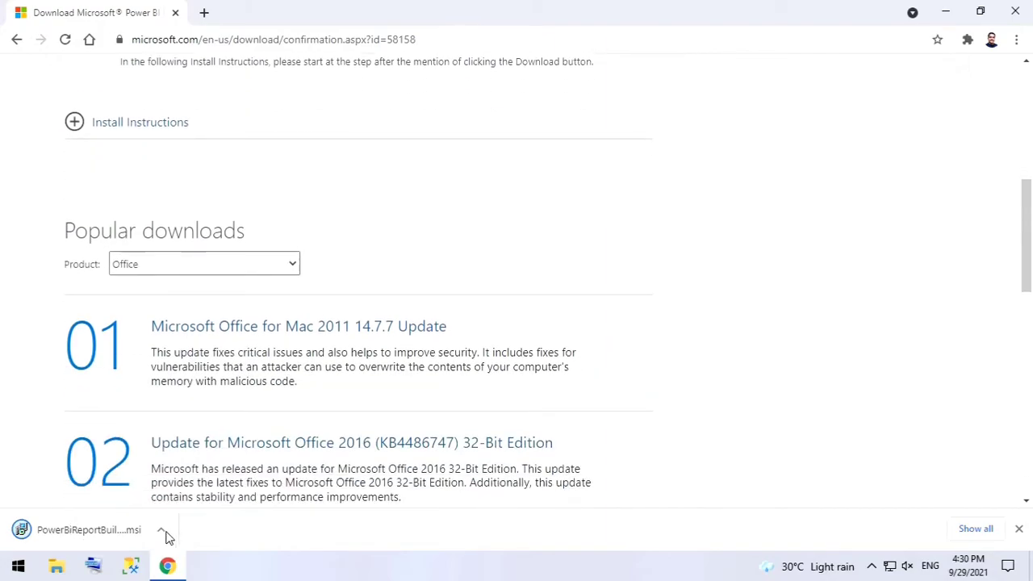
{"action": "left_click", "coordinate": [161, 529]}
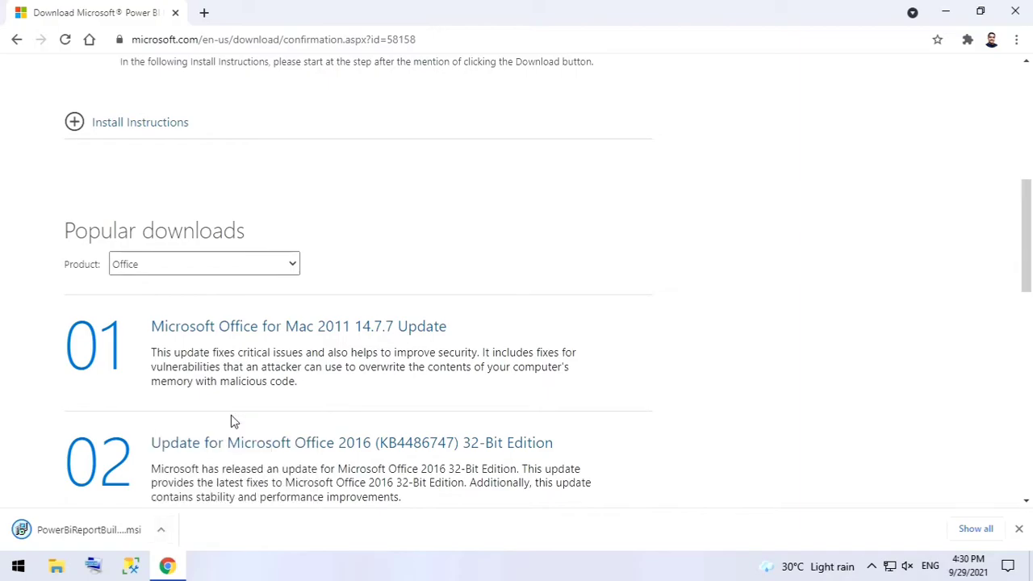
{"action": "mouse_move", "coordinate": [406, 297]}
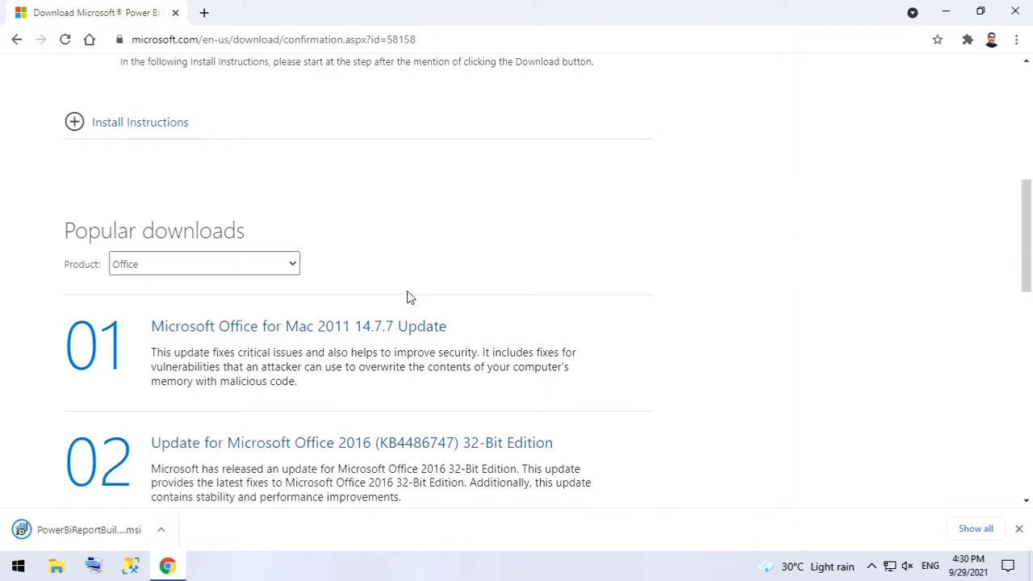
{"action": "scroll", "scroll_direction": "up", "scroll_amount": 3}
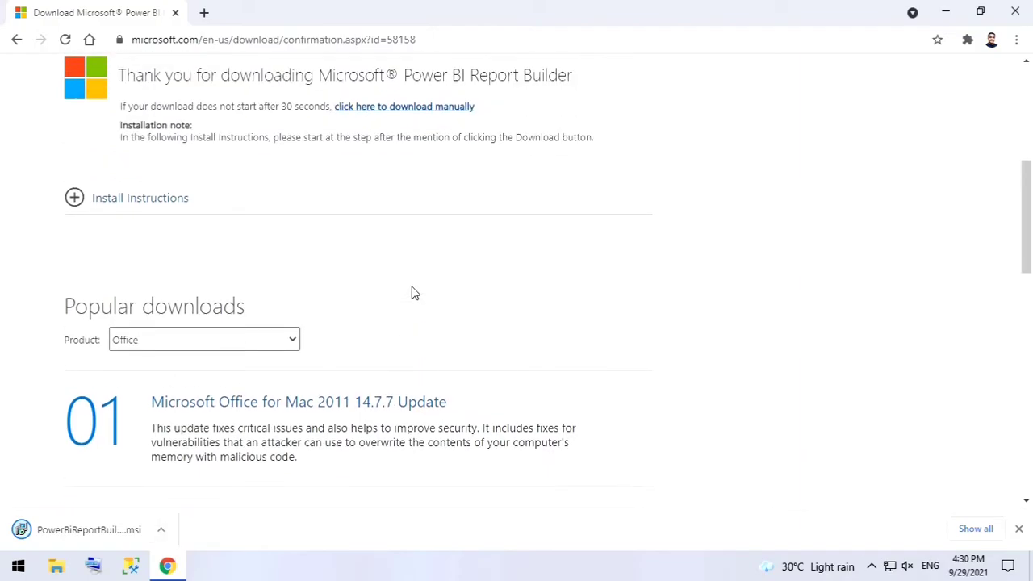
{"action": "scroll", "scroll_direction": "up", "scroll_amount": 3}
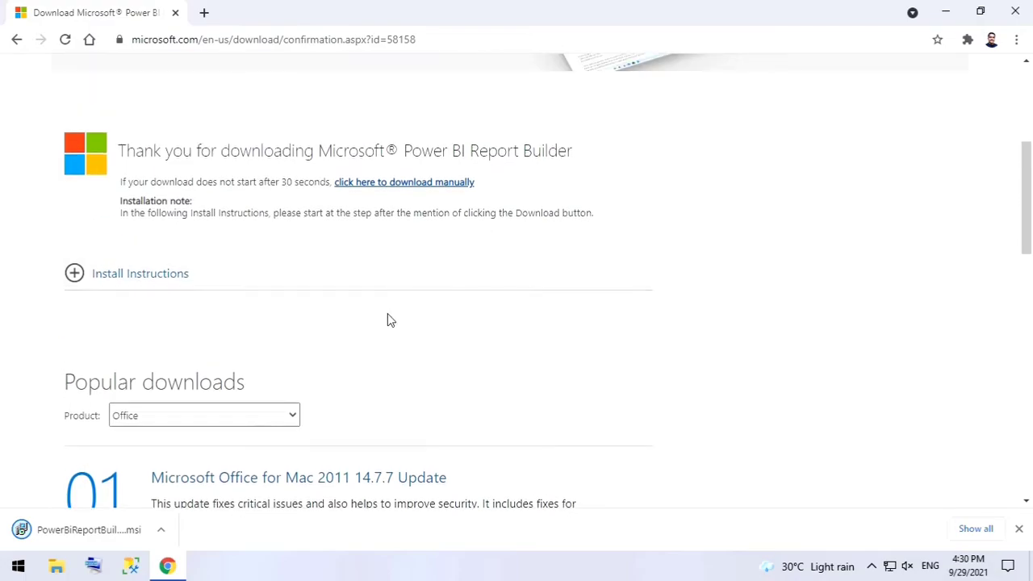
{"action": "scroll", "scroll_direction": "up", "scroll_amount": 3}
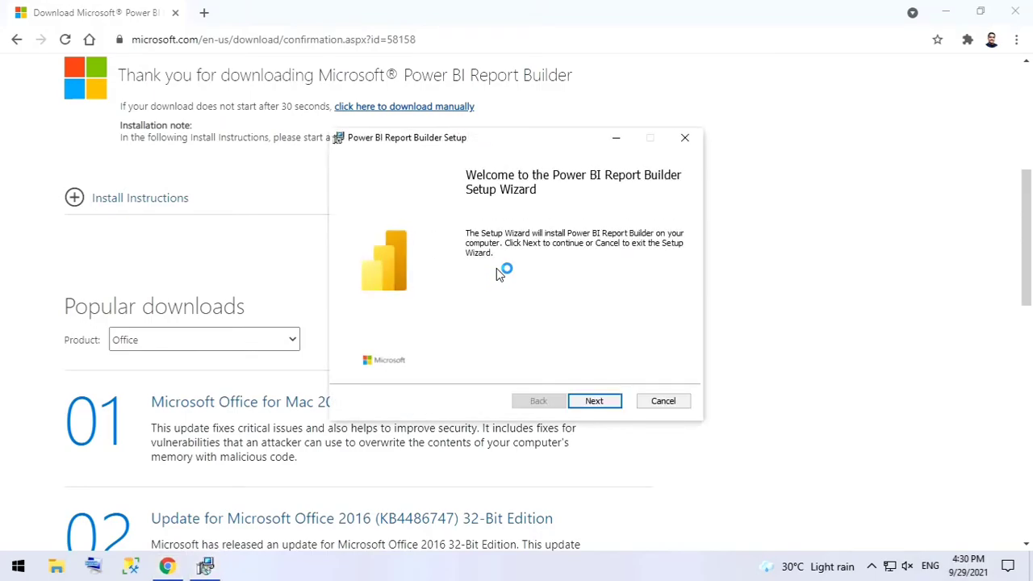
{"action": "mouse_move", "coordinate": [674, 121]}
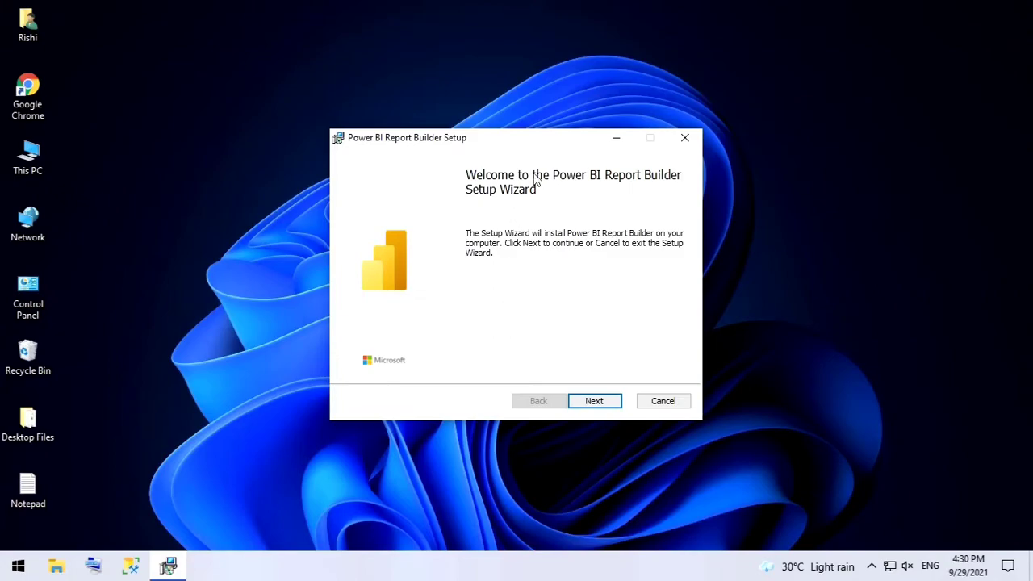
{"action": "mouse_move", "coordinate": [680, 198]}
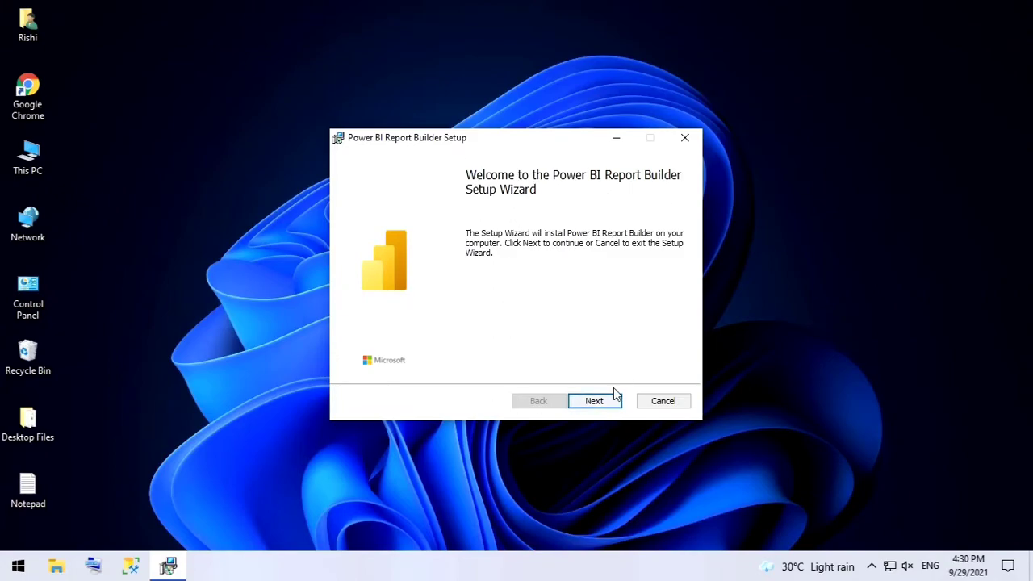
Step: Accept the license, keep the default Program Files folder, install, and finish Setup
{"action": "left_click", "coordinate": [594, 401]}
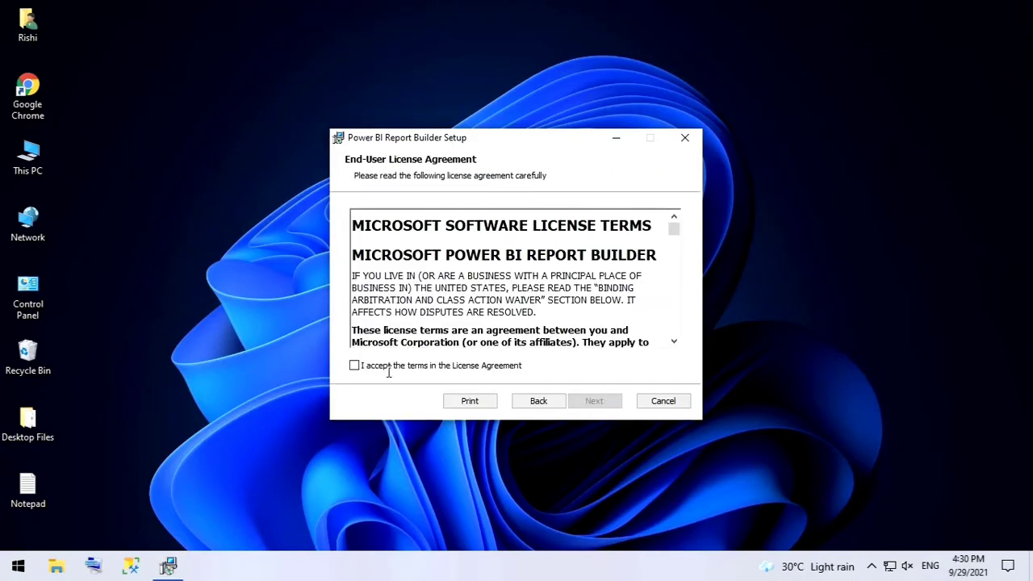
{"action": "left_click", "coordinate": [353, 365]}
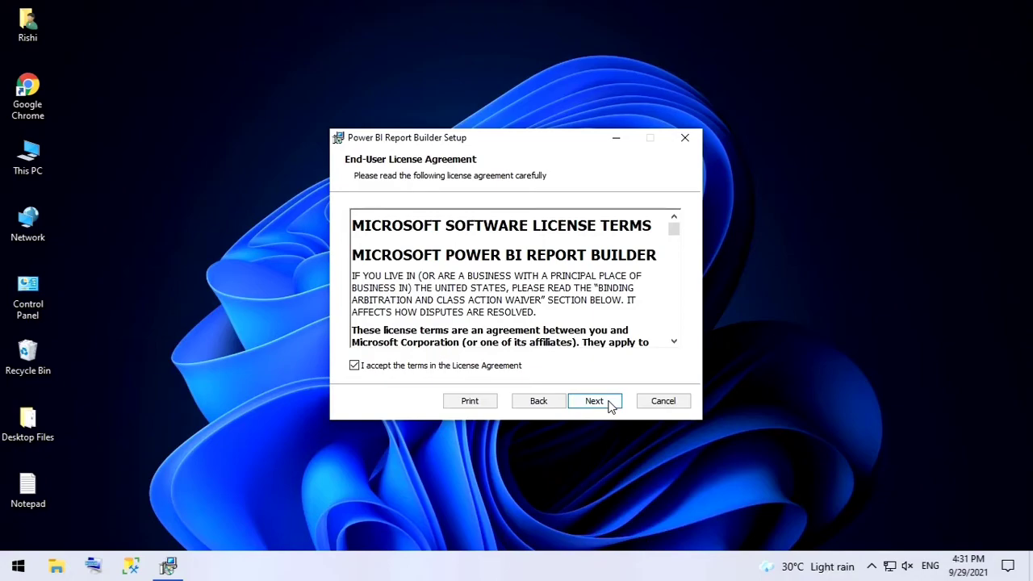
{"action": "left_click", "coordinate": [594, 401]}
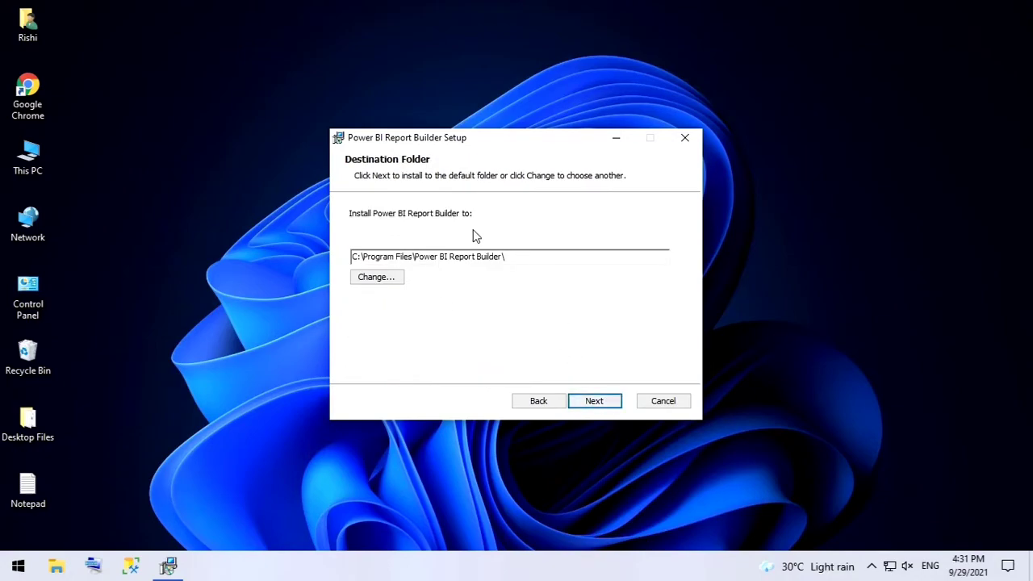
{"action": "mouse_move", "coordinate": [589, 372]}
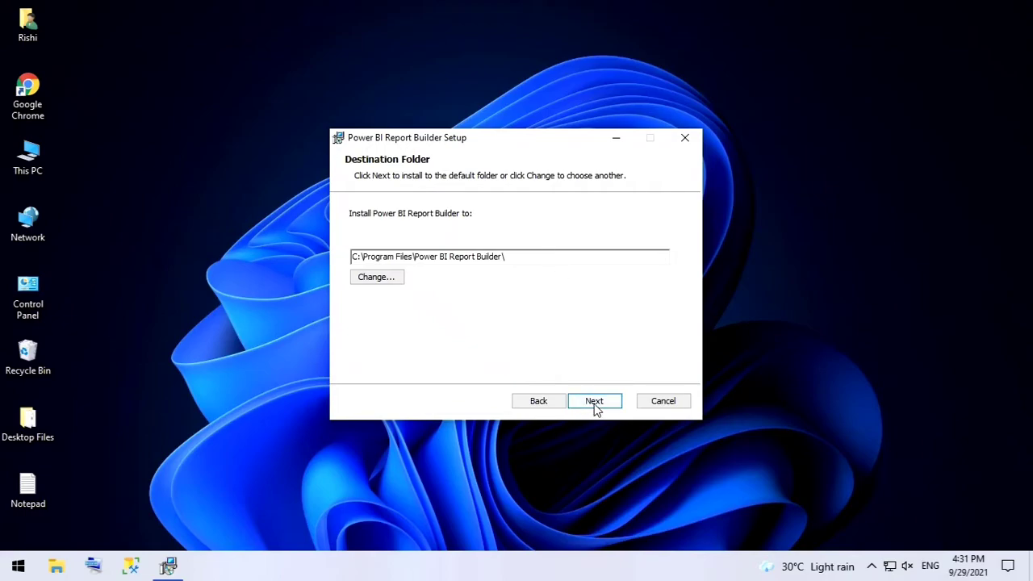
{"action": "left_click", "coordinate": [593, 401]}
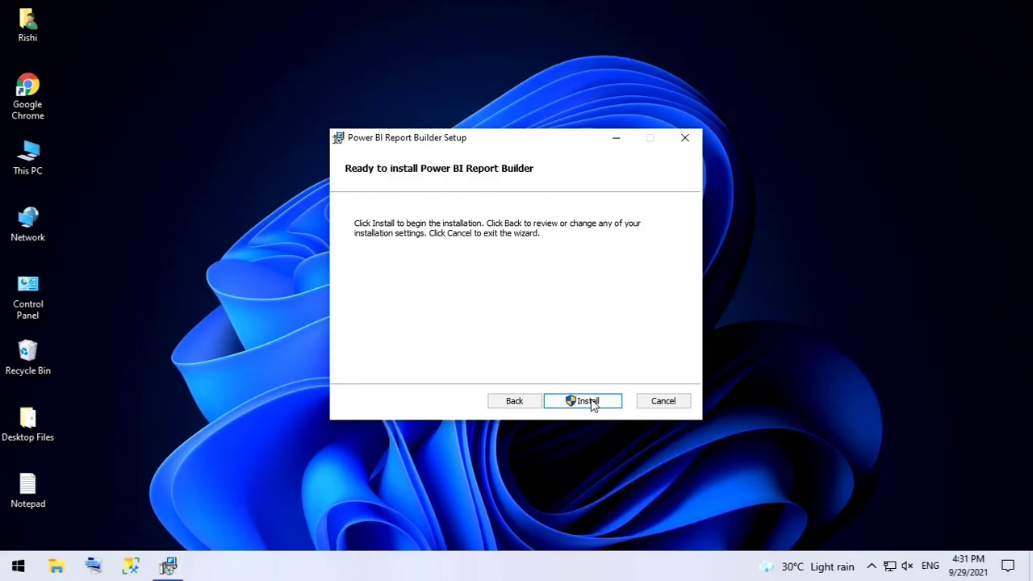
{"action": "left_click", "coordinate": [582, 400]}
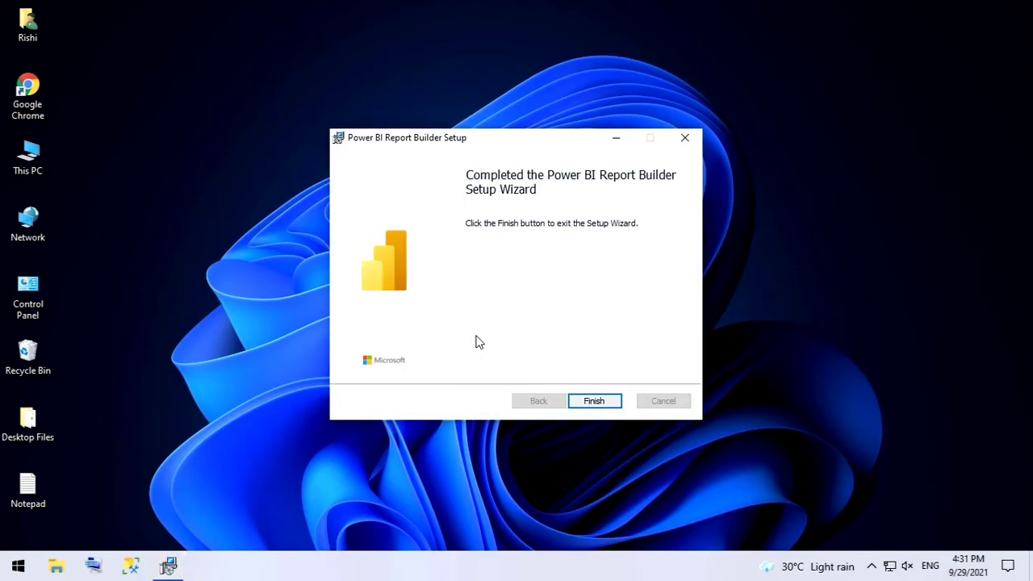
{"action": "left_click", "coordinate": [594, 400]}
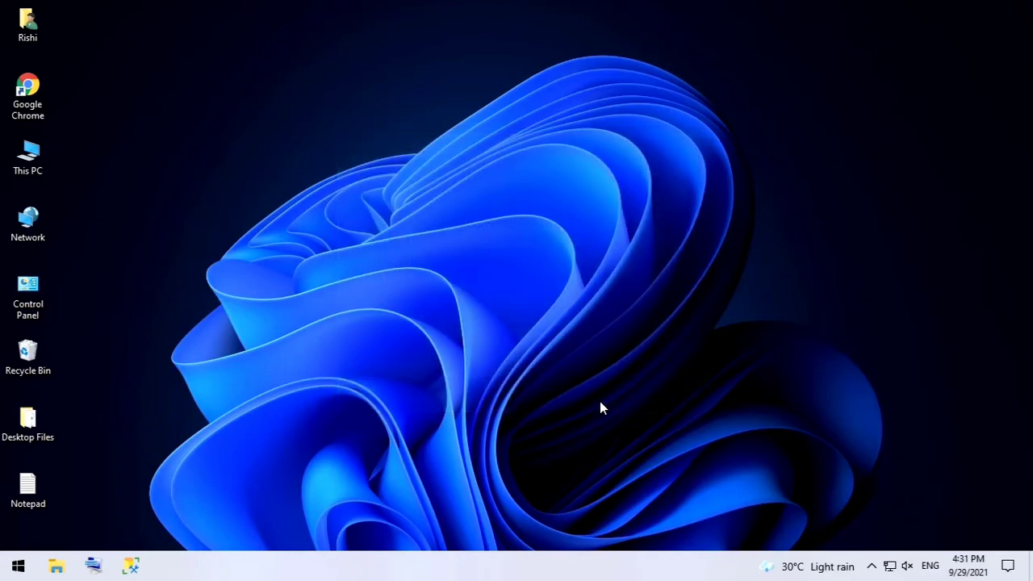
{"action": "mouse_move", "coordinate": [290, 375]}
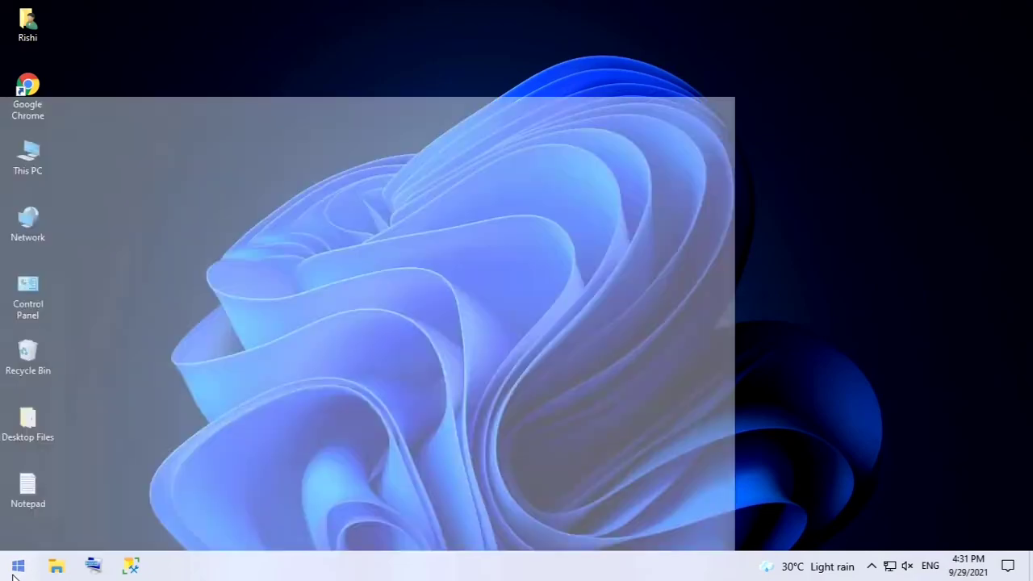
Step: Open the Start menu to reach Power BI Report Builder under Recently added
{"action": "left_click", "coordinate": [17, 565]}
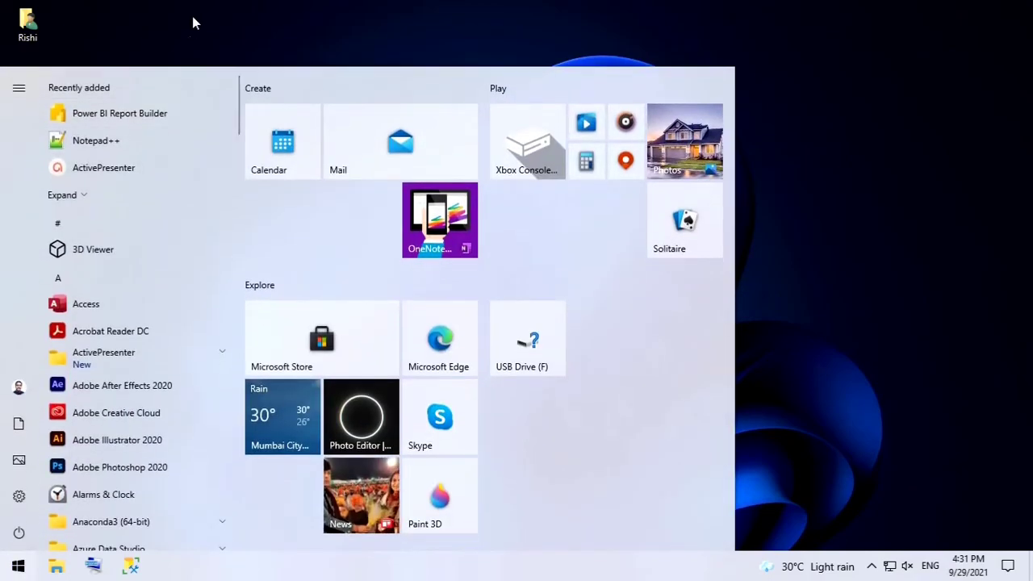
{"action": "mouse_move", "coordinate": [119, 113]}
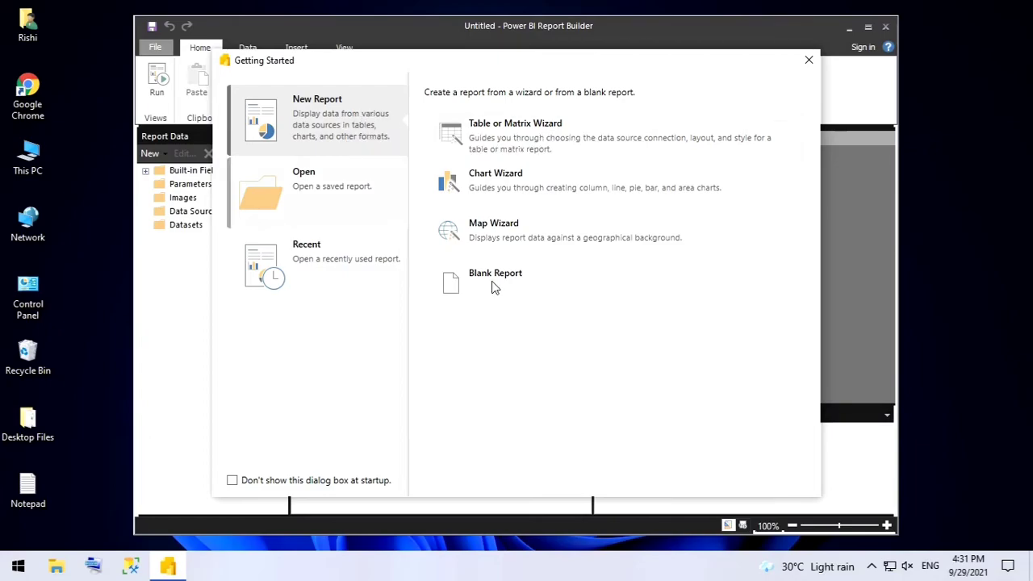
{"action": "mouse_move", "coordinate": [720, 108]}
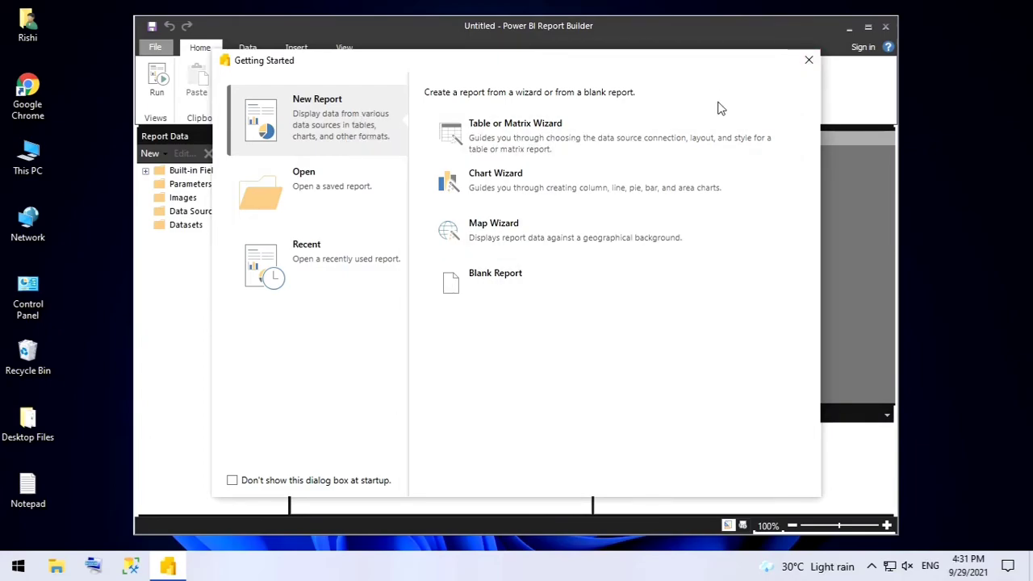
{"action": "mouse_move", "coordinate": [809, 61]}
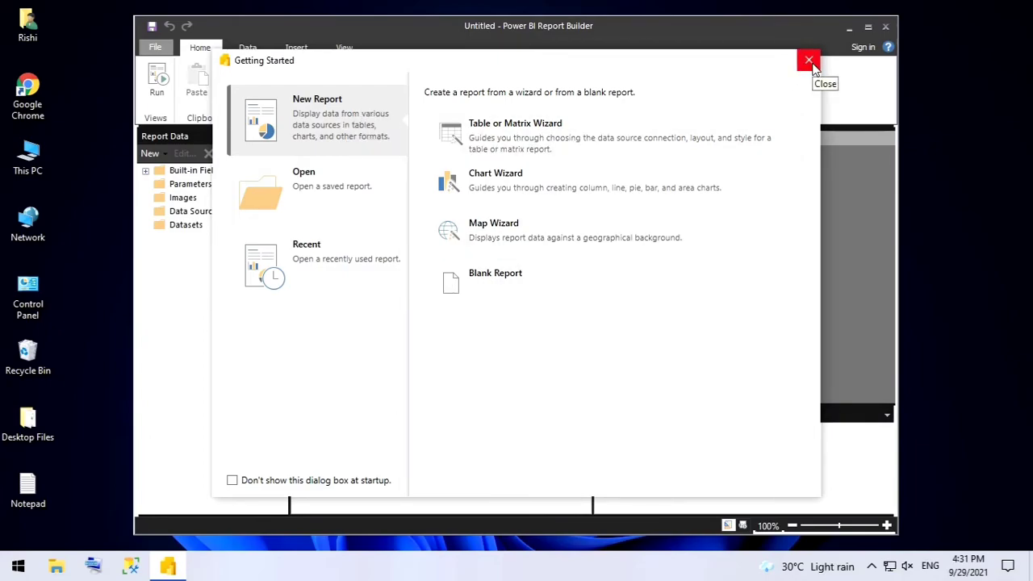
Step: Close the Getting Started dialog and maximize the Report Builder window
{"action": "left_click", "coordinate": [808, 59]}
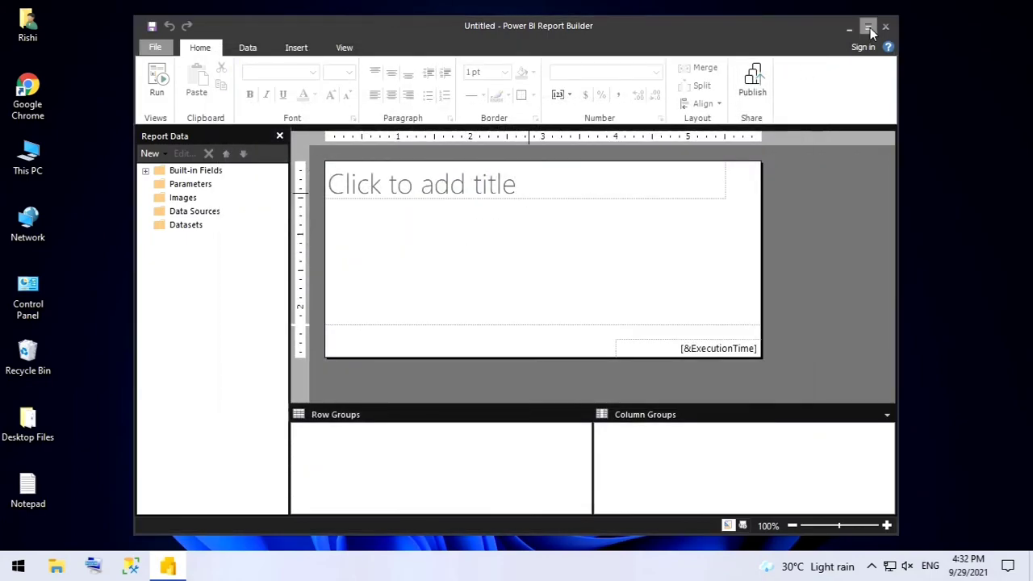
{"action": "left_click", "coordinate": [868, 27]}
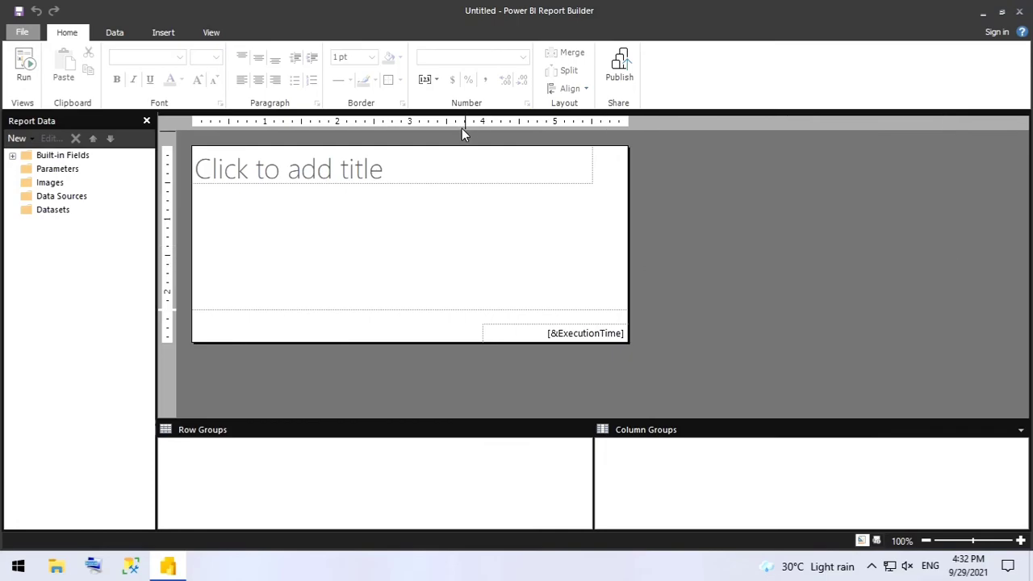
{"action": "mouse_move", "coordinate": [1018, 11]}
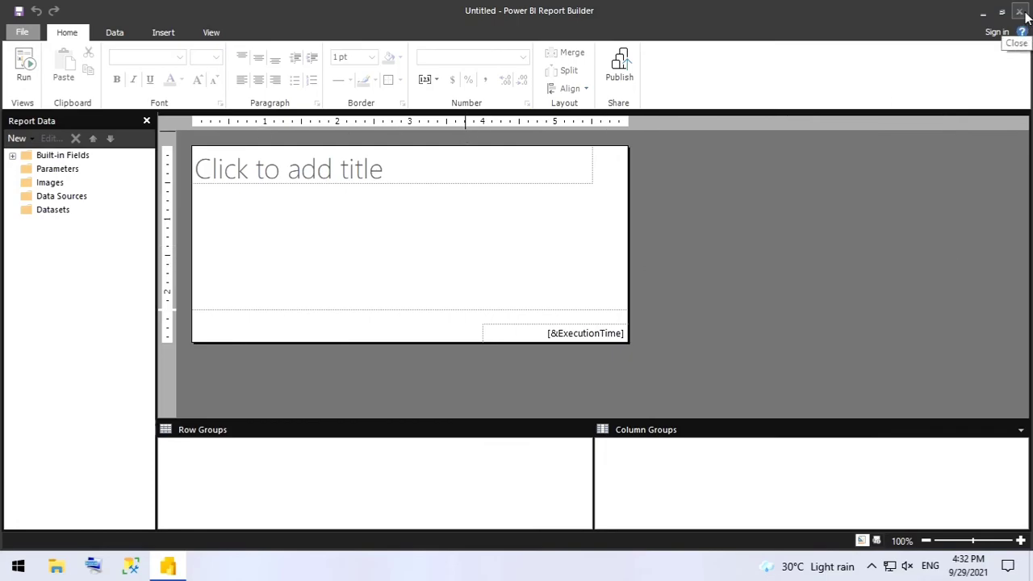
{"action": "mouse_move", "coordinate": [852, 197]}
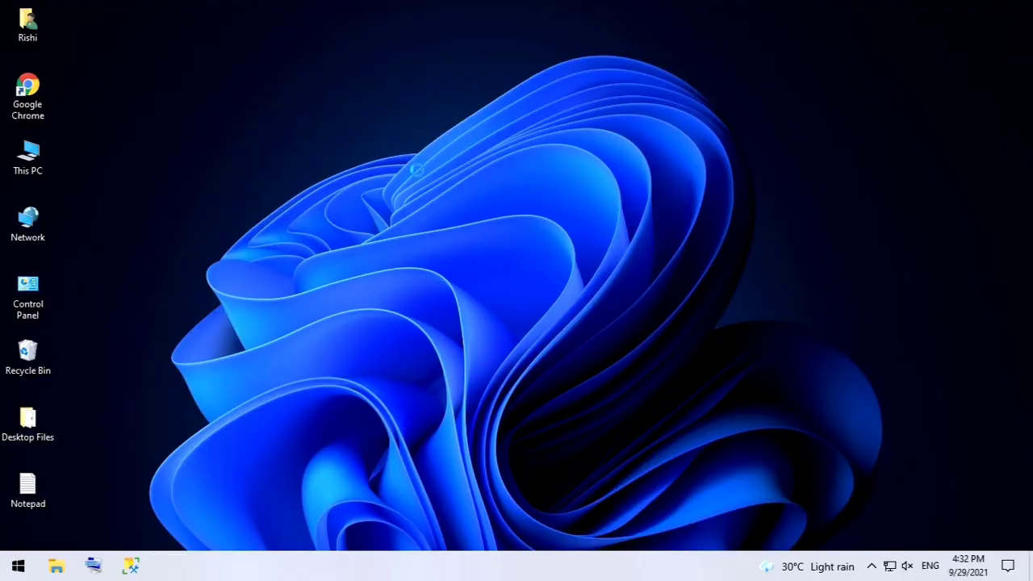
{"action": "mouse_move", "coordinate": [427, 182]}
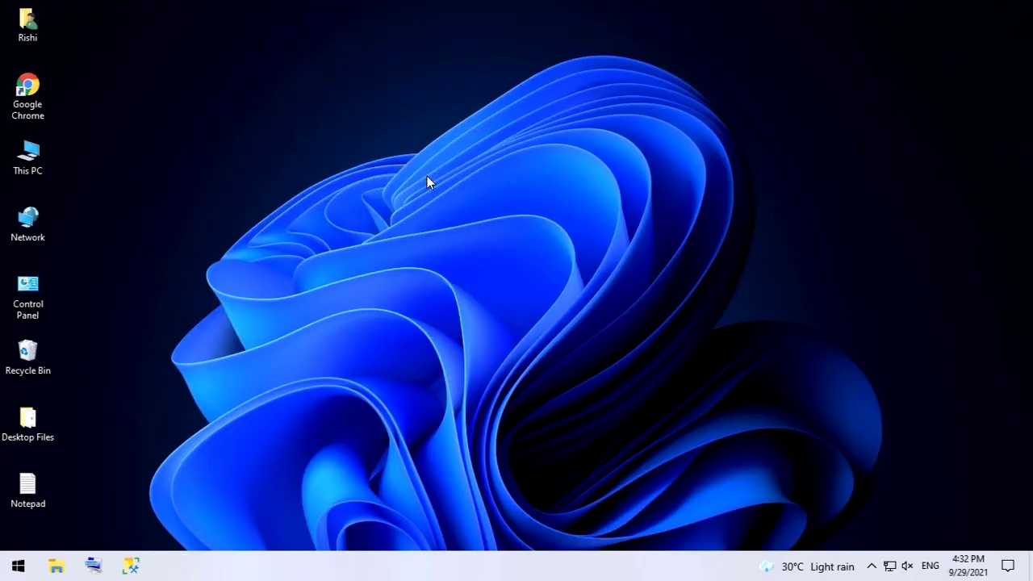